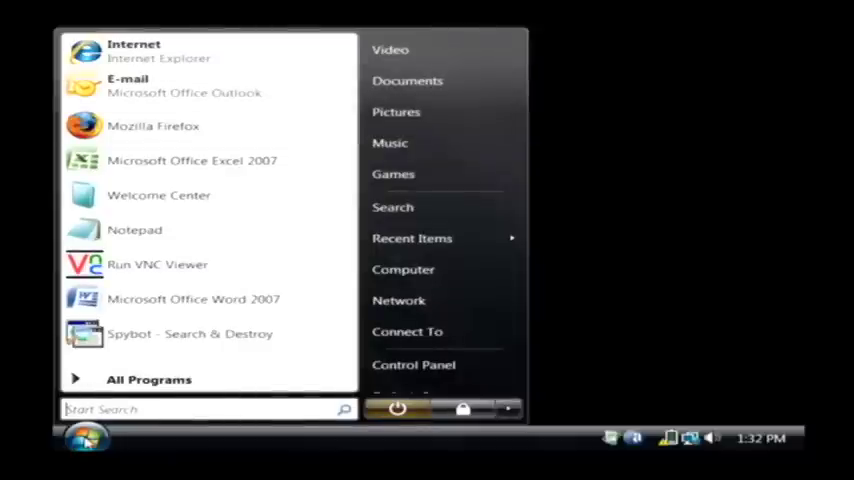
mouse_move(184, 406)
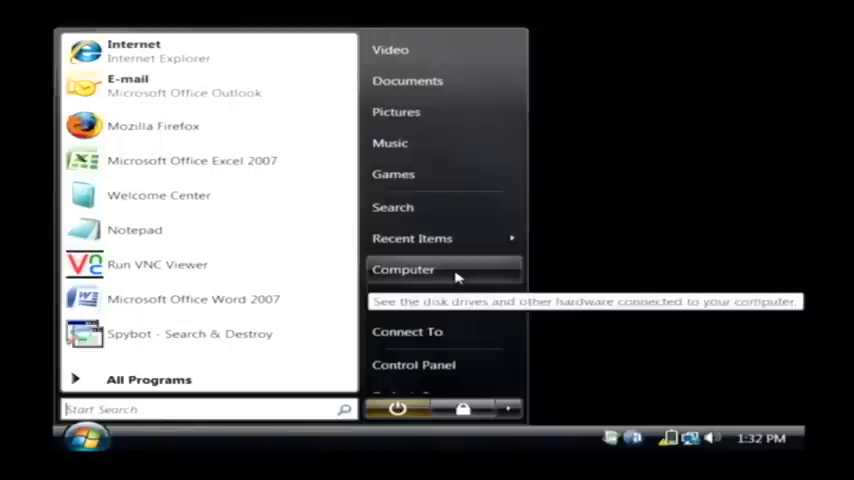
Right-click Computer in the Start menu and choose Manage to launch Computer Management.
right_click(403, 269)
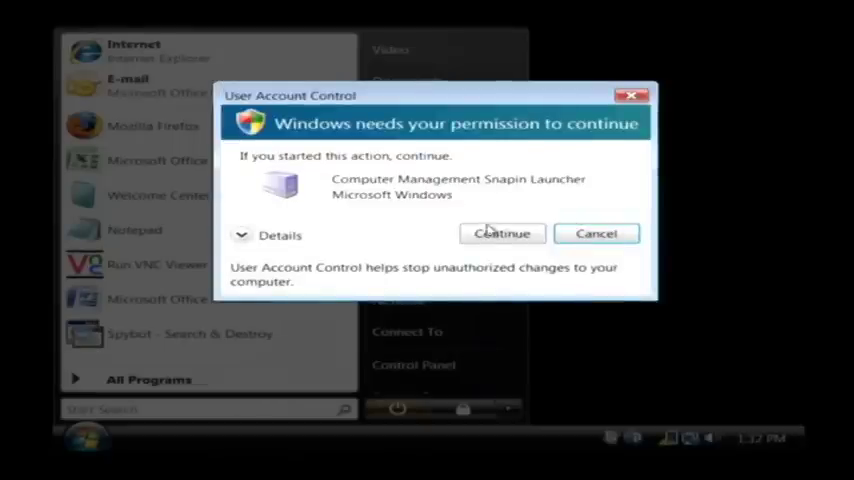
Approve the UAC prompt and select Device Manager under System Tools.
left_click(503, 233)
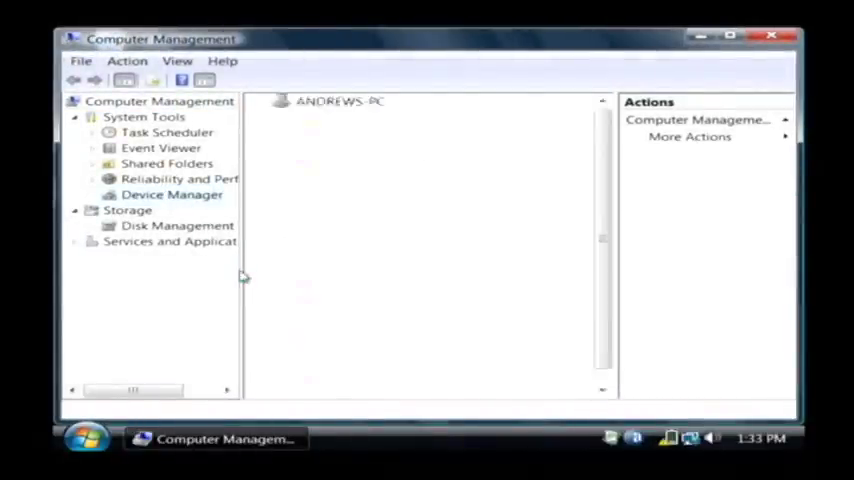
left_click(172, 194)
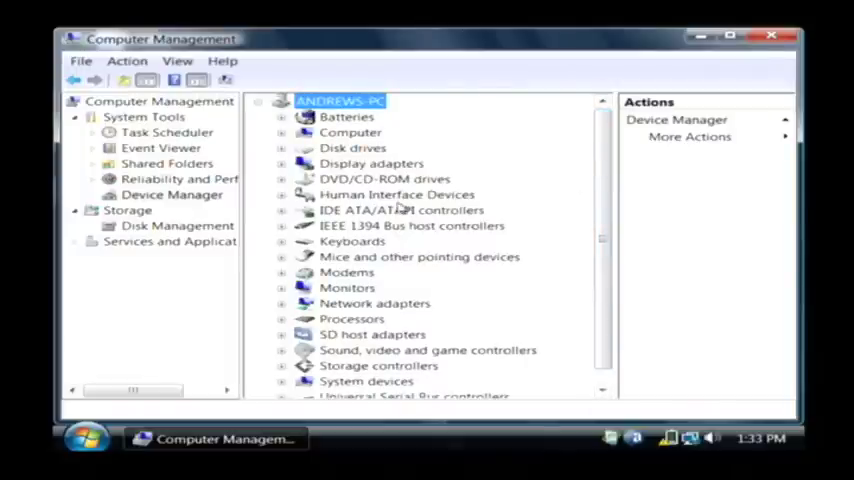
mouse_move(340, 179)
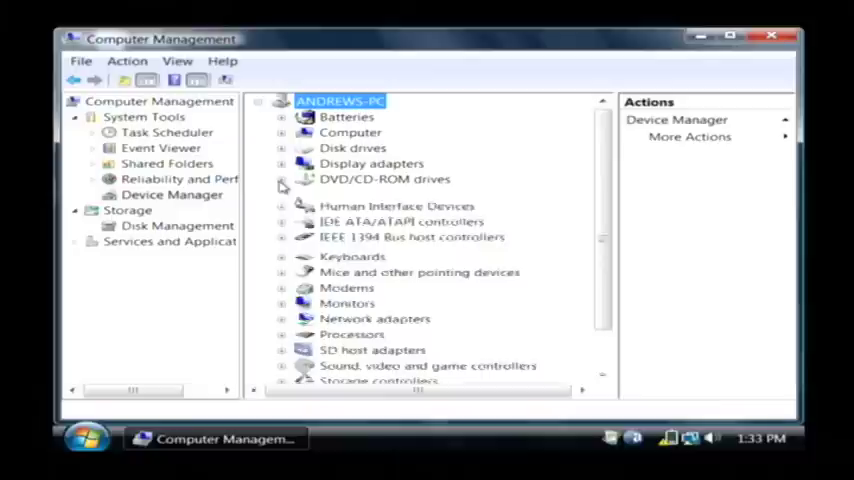
Expand DVD/CD-ROM drives and disable the Optiarc DVD RW AD-7561A, confirming with Yes.
left_click(282, 179)
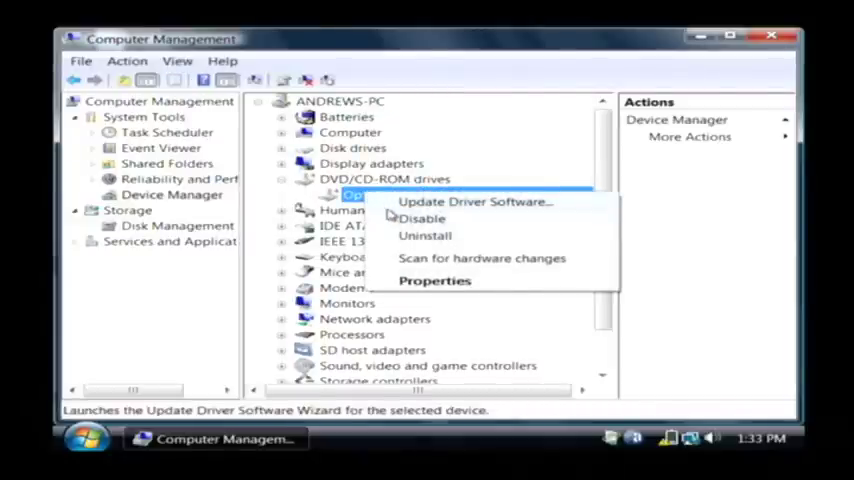
left_click(423, 218)
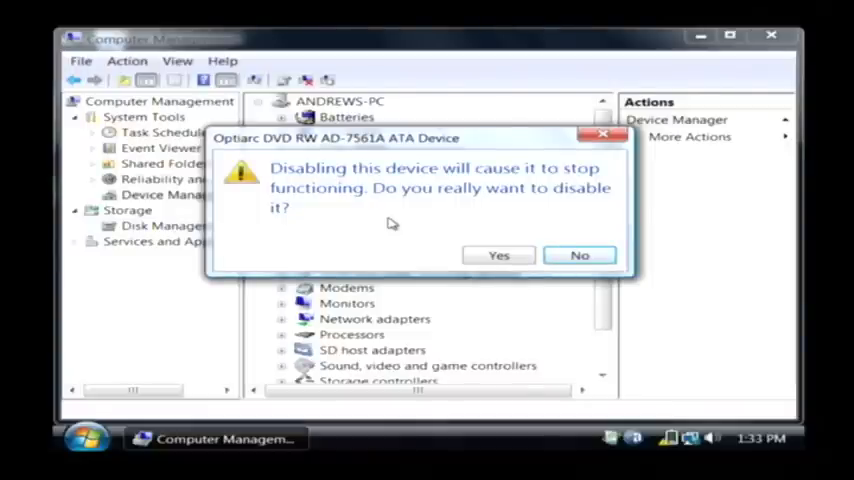
left_click(498, 254)
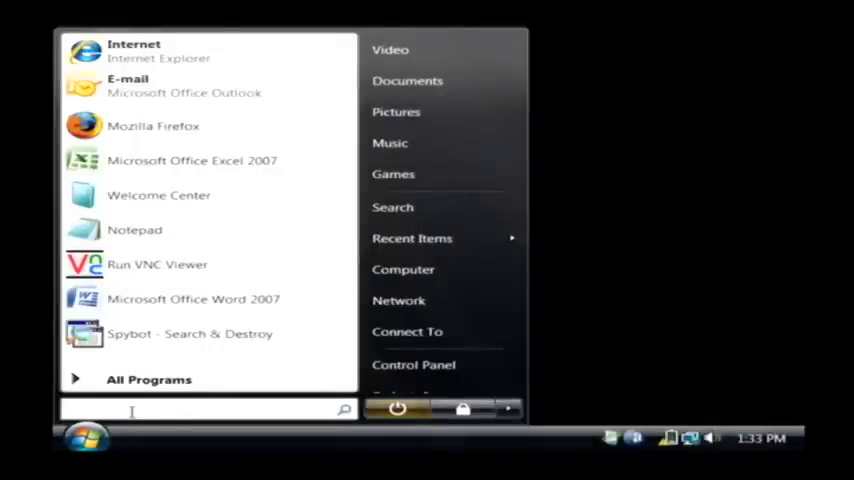
Search 'cmd' and run cmd.exe as administrator, approving the UAC prompt.
type("cmd")
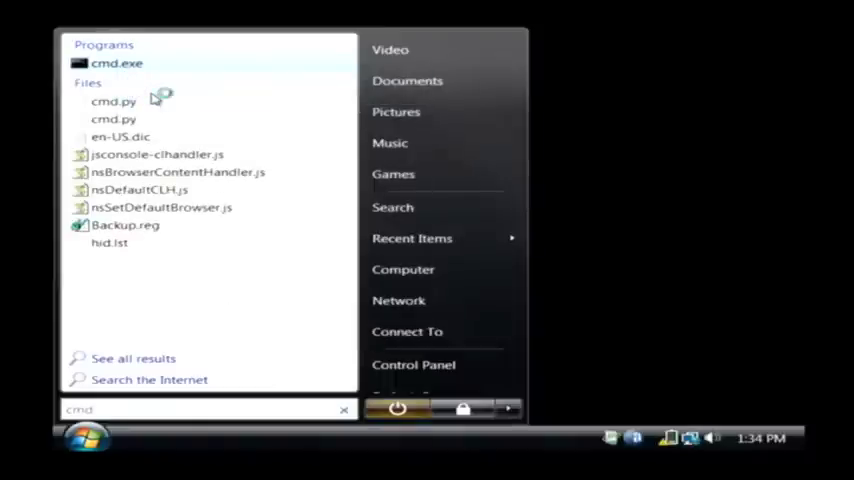
left_click(100, 62)
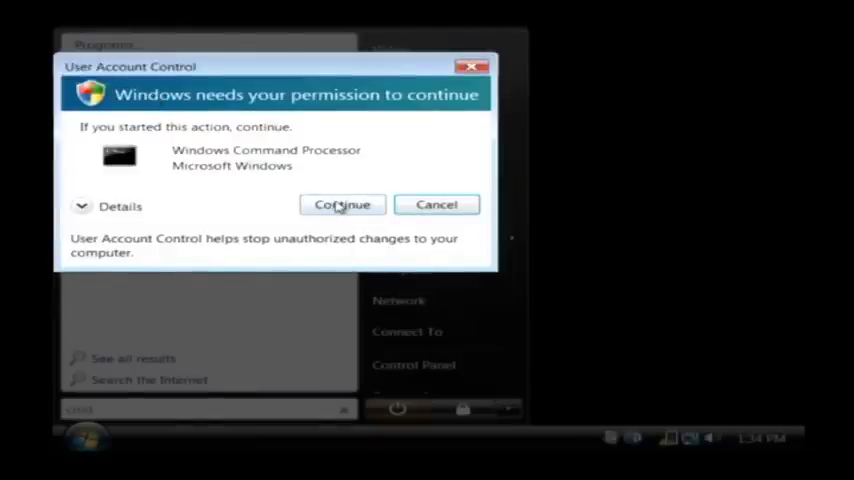
left_click(342, 204)
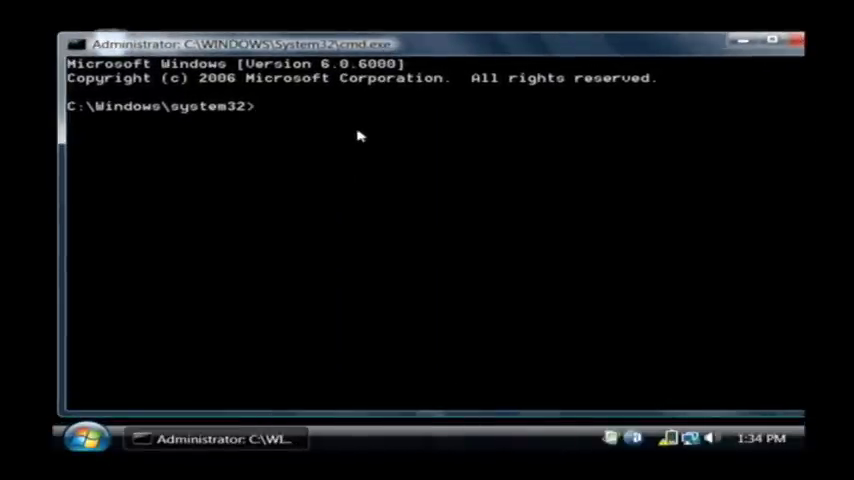
Enter 'sfc /scannow' at the administrator command prompt.
type("sfc /s")
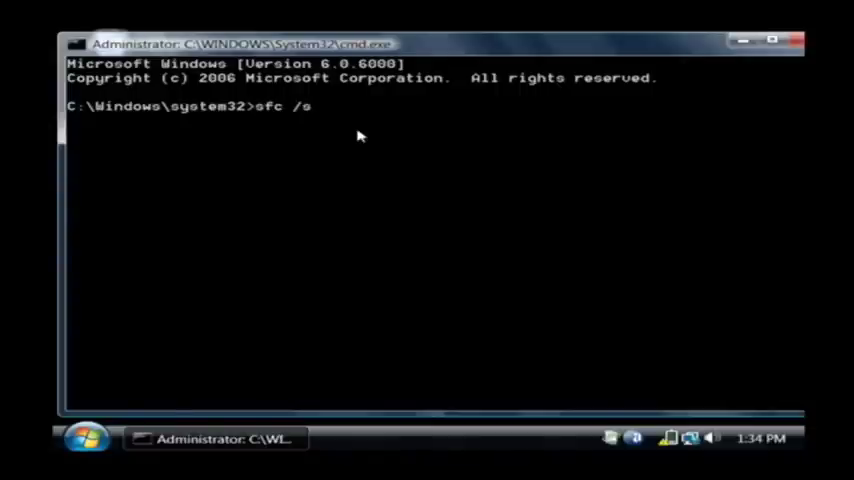
type("cannow")
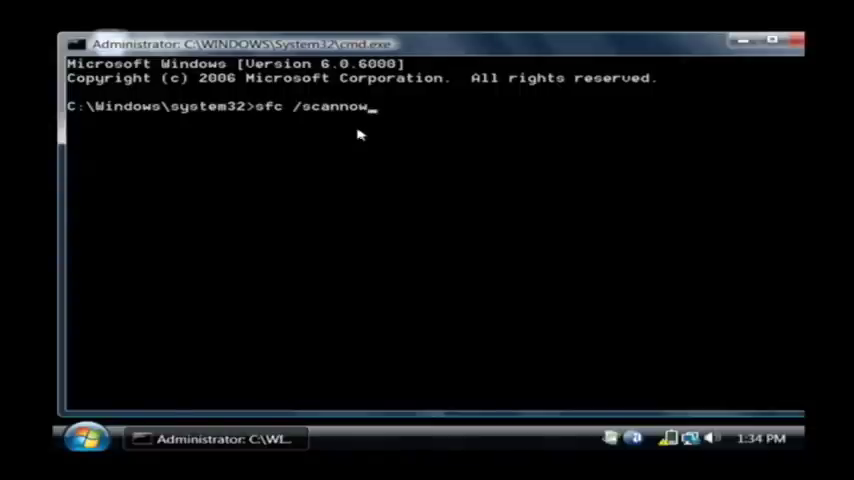